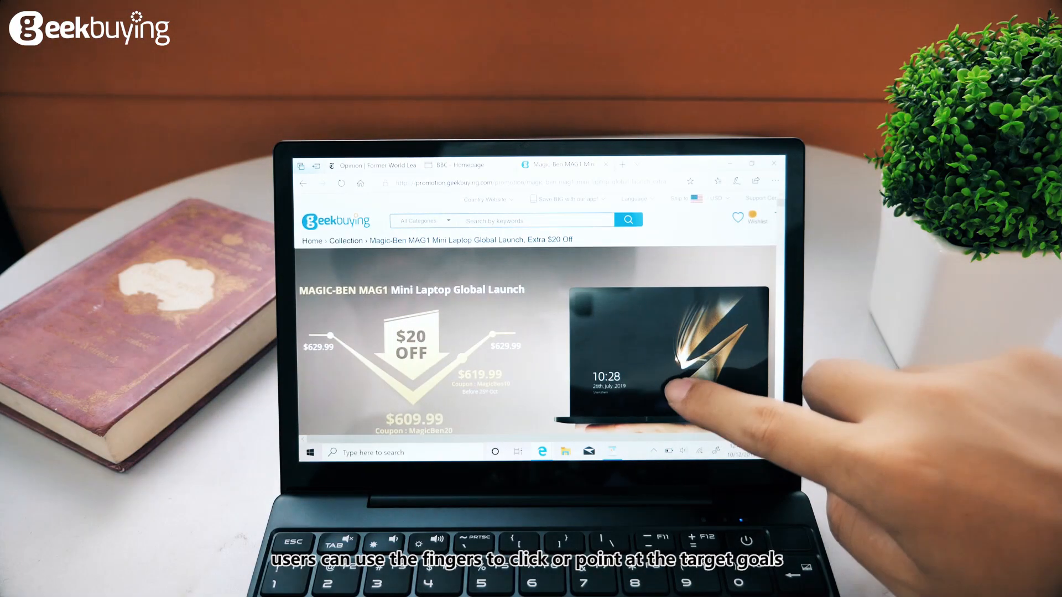
pyautogui.scroll(-3)
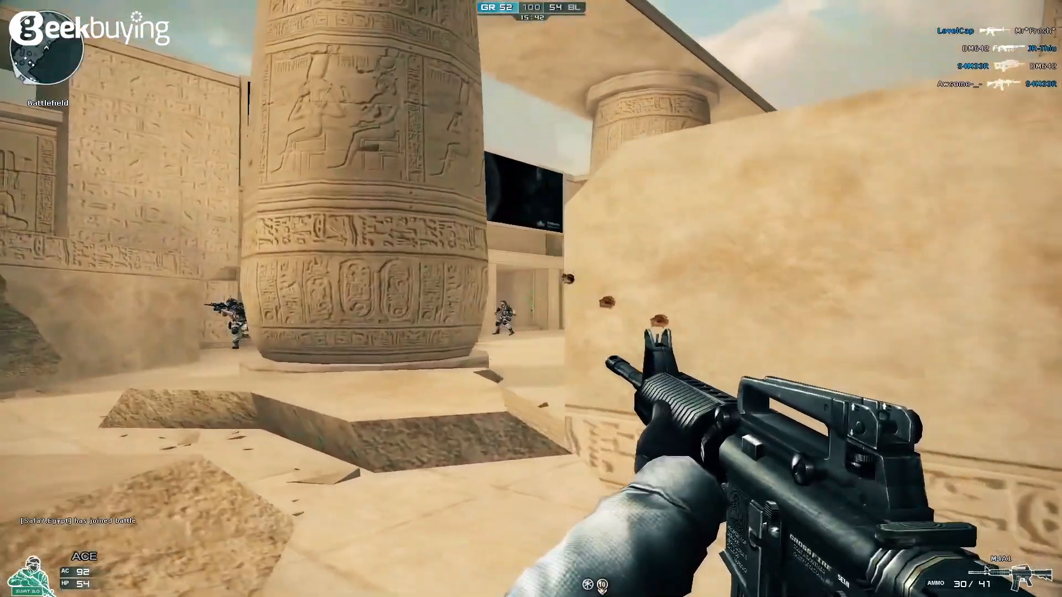
pyautogui.click(531, 299)
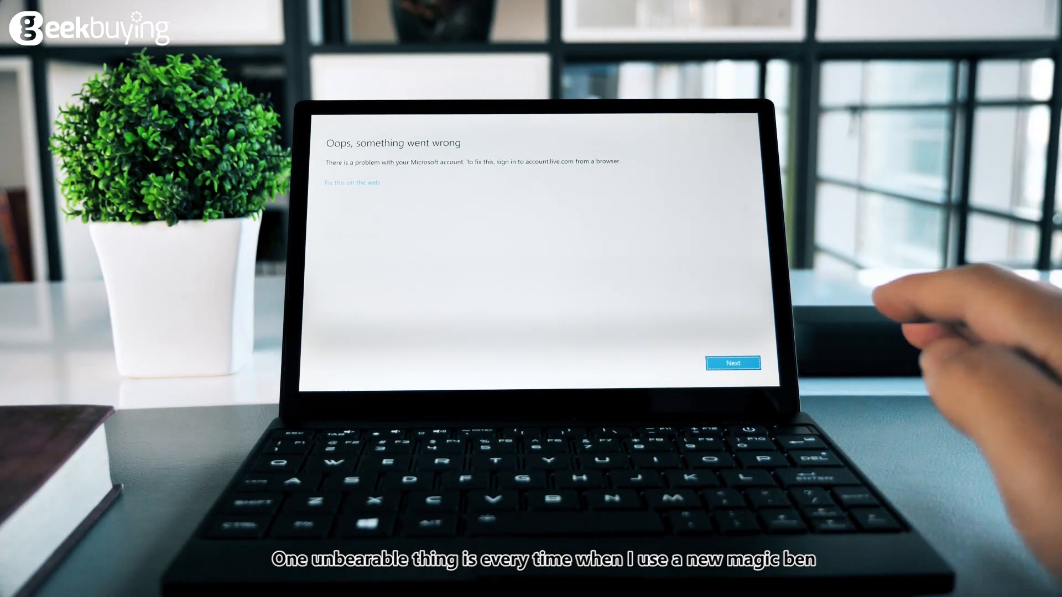
pyautogui.click(733, 363)
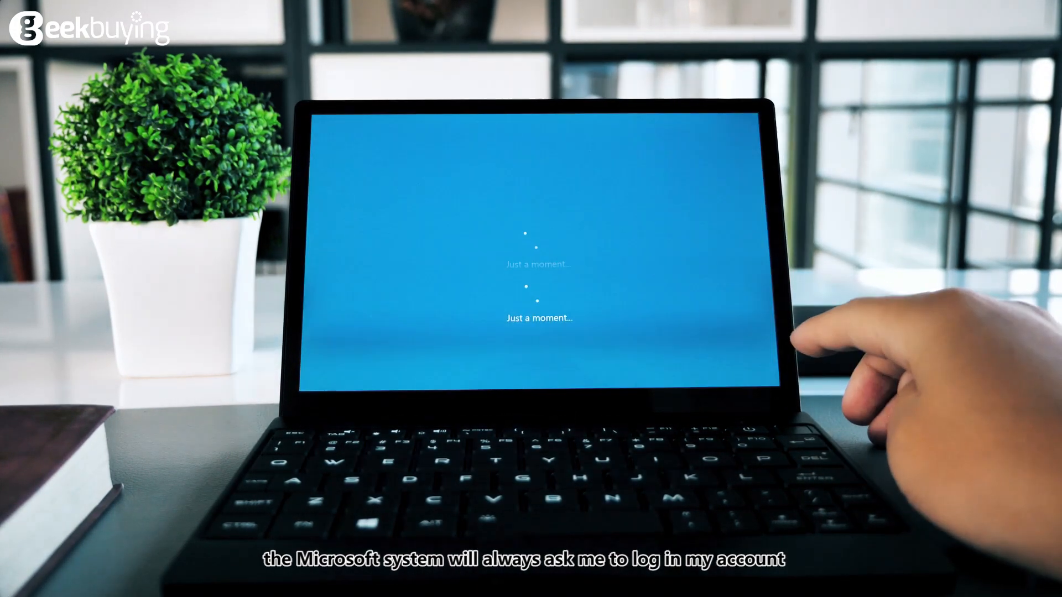